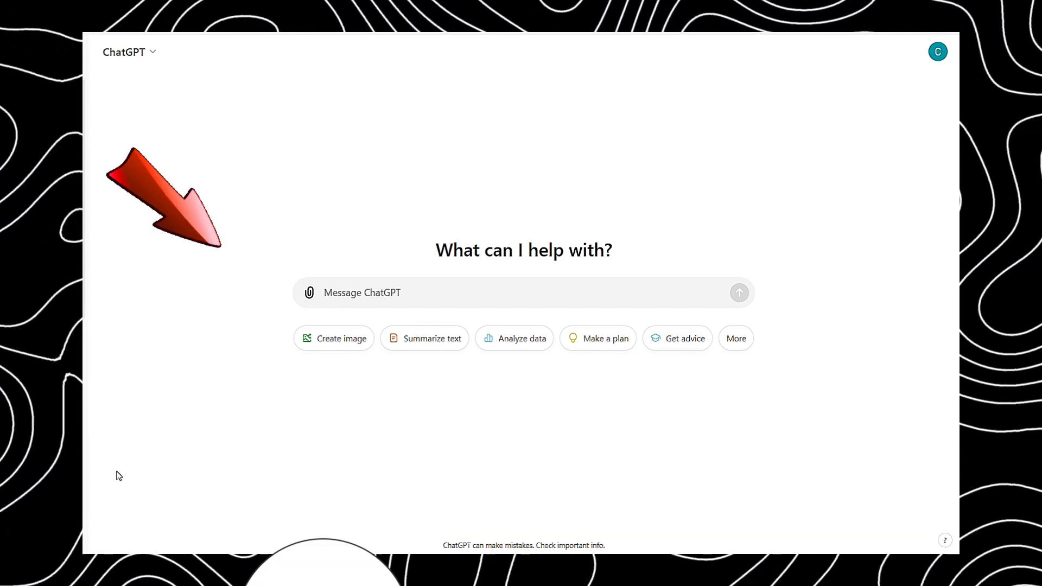
Ask ChatGPT for 10 podcast niches for a YouTube video and review the list
{"action": "type", "text": "Can you please Suggest 10 Podcast niches for my YouTube Video."}
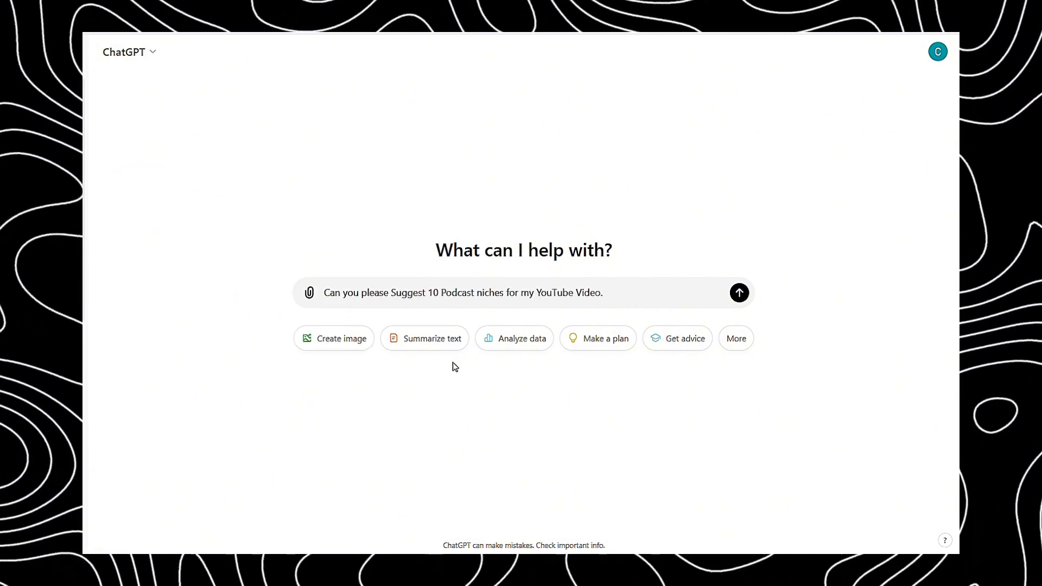
{"action": "left_click", "coordinate": [739, 292]}
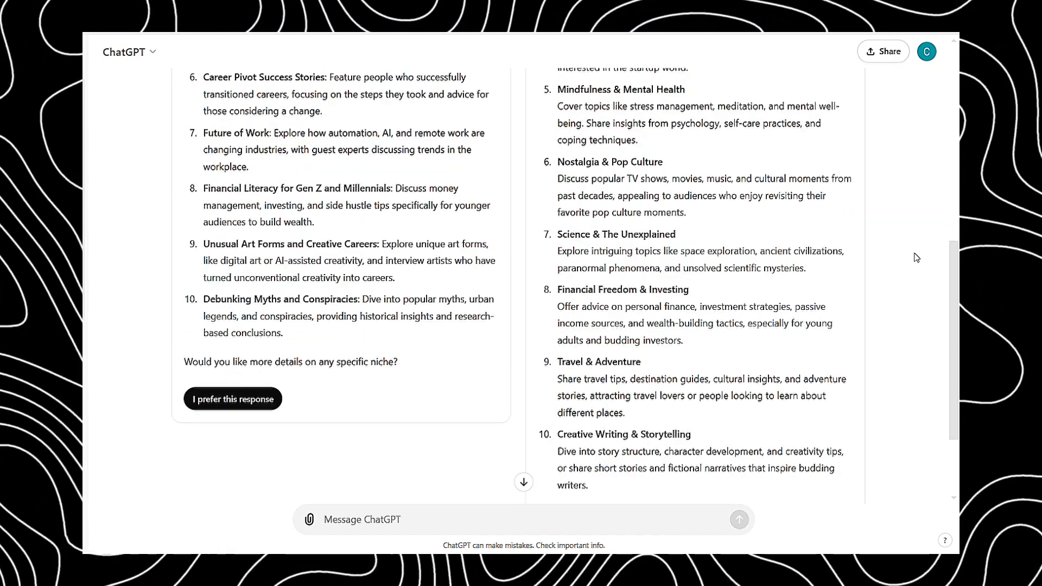
{"action": "scroll", "scroll_direction": "up", "scroll_amount": 3}
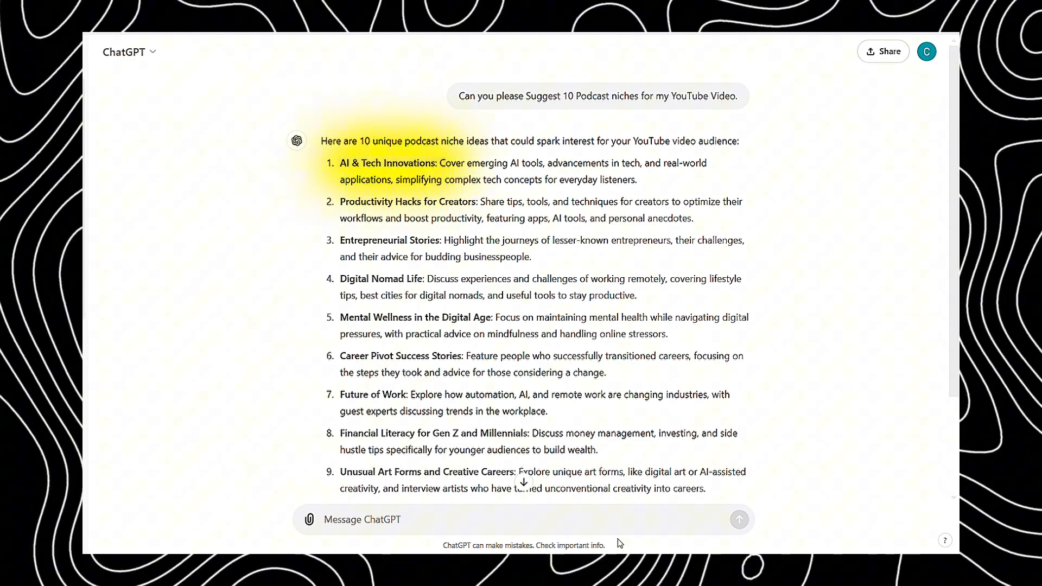
{"action": "scroll", "scroll_direction": "down", "scroll_amount": 3}
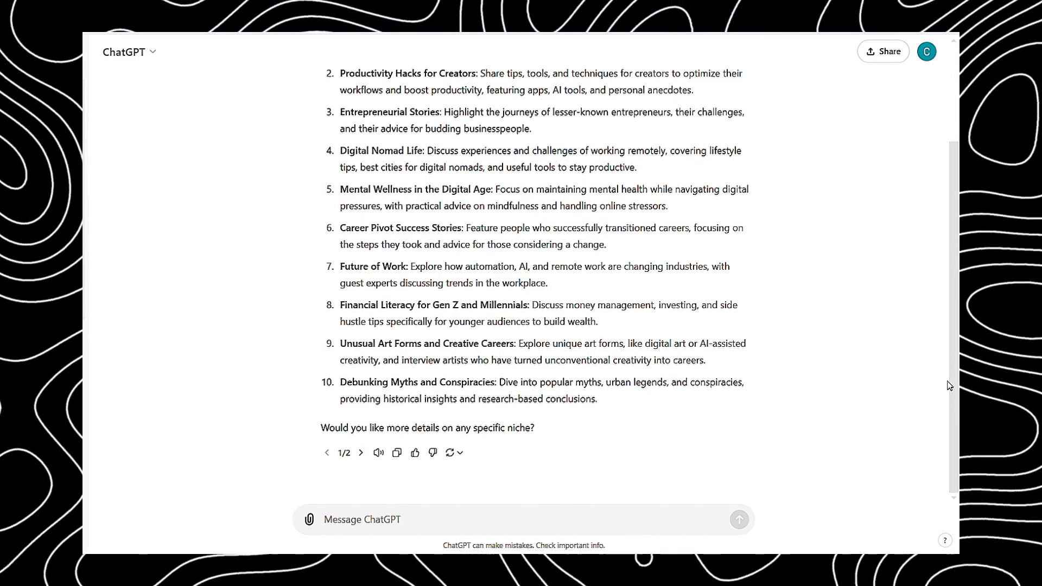
Ask ChatGPT for a podcast script on AI & Tech Innovations and review it
{"action": "type", "text": "Could you please"}
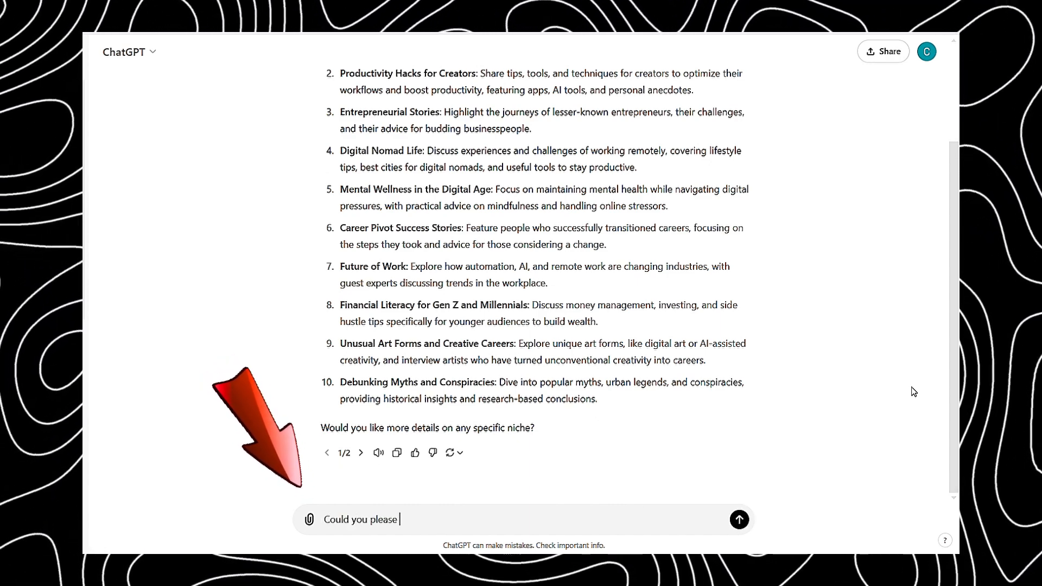
{"action": "type", "text": "provide me with a podcast script on AI & Tech Innovations"}
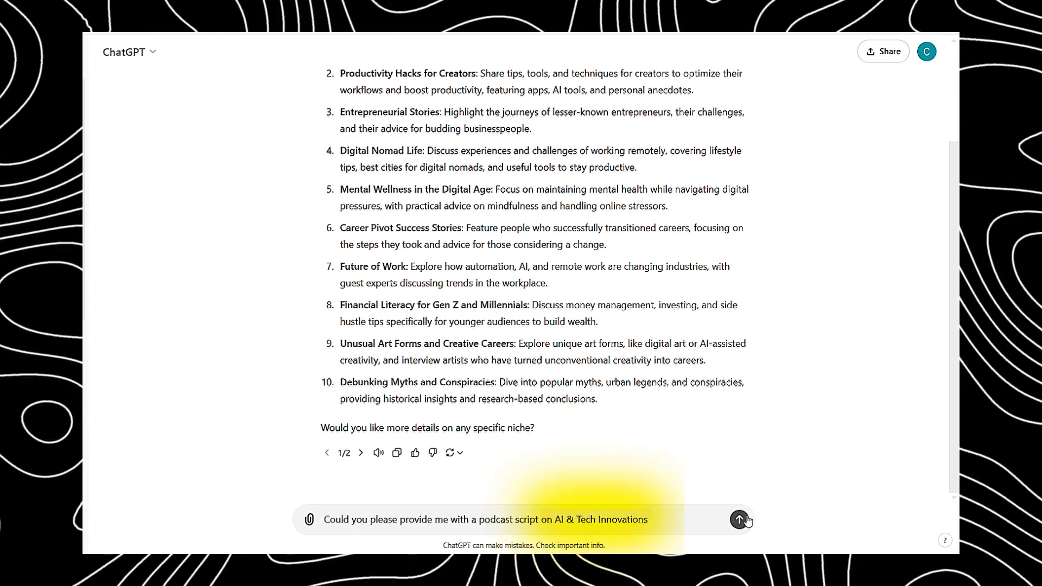
{"action": "left_click", "coordinate": [739, 520]}
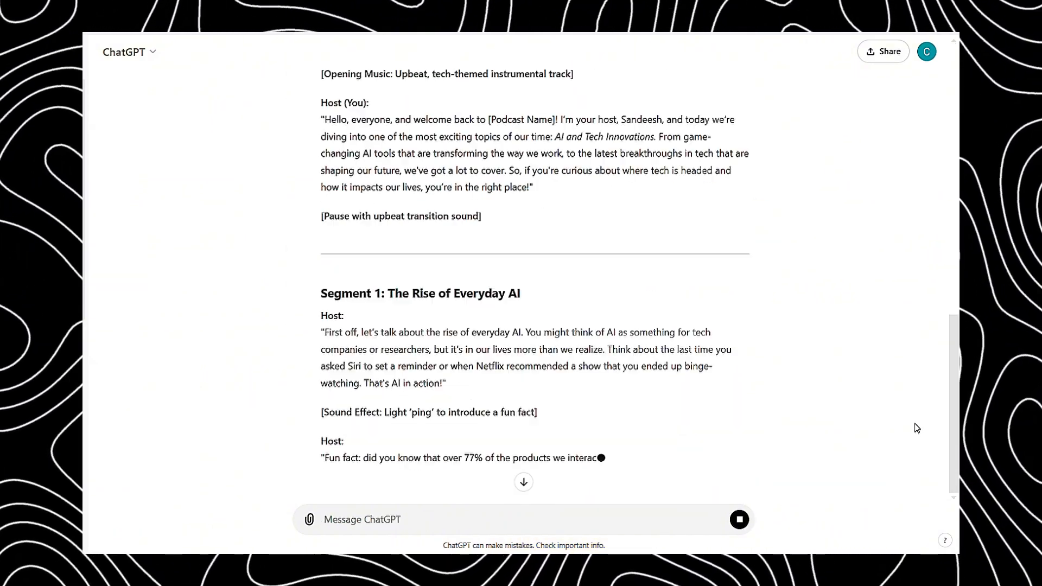
{"action": "scroll", "scroll_direction": "down", "scroll_amount": 3}
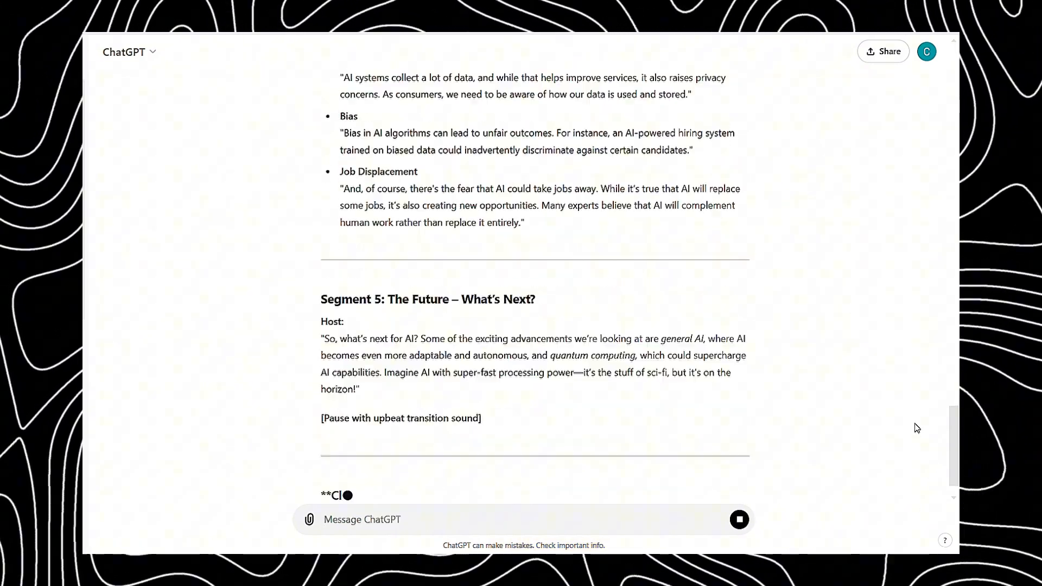
{"action": "scroll", "scroll_direction": "up", "scroll_amount": 3}
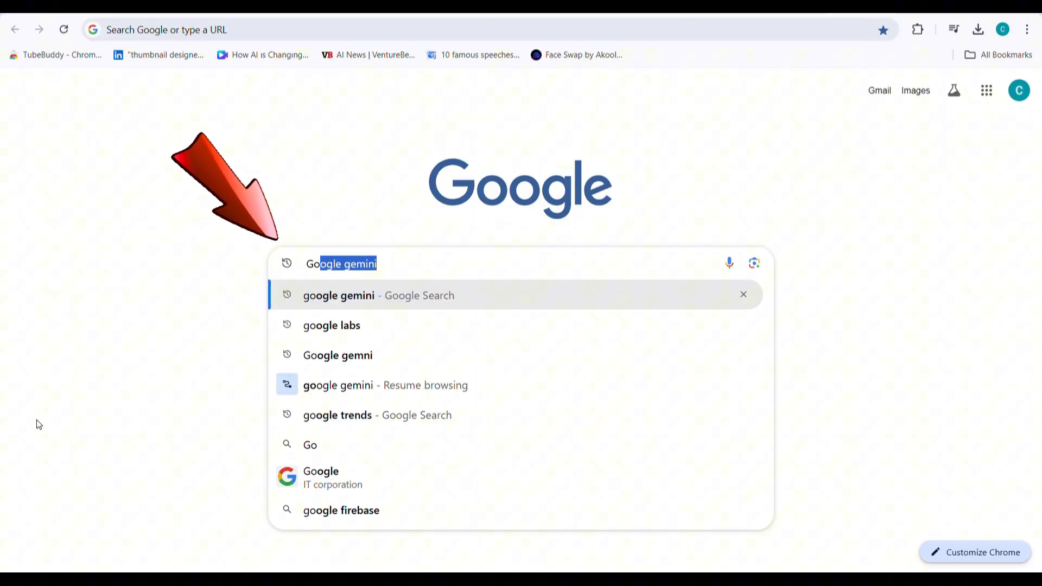
Reach NotebookLM's notebook list via the Google Labs site
{"action": "left_click", "coordinate": [331, 324]}
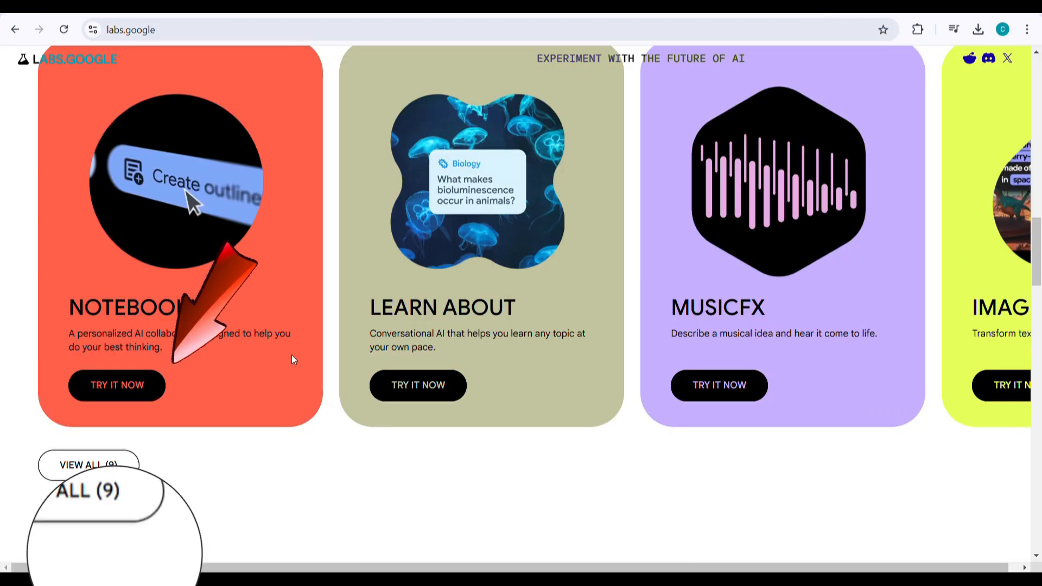
{"action": "left_click", "coordinate": [116, 385]}
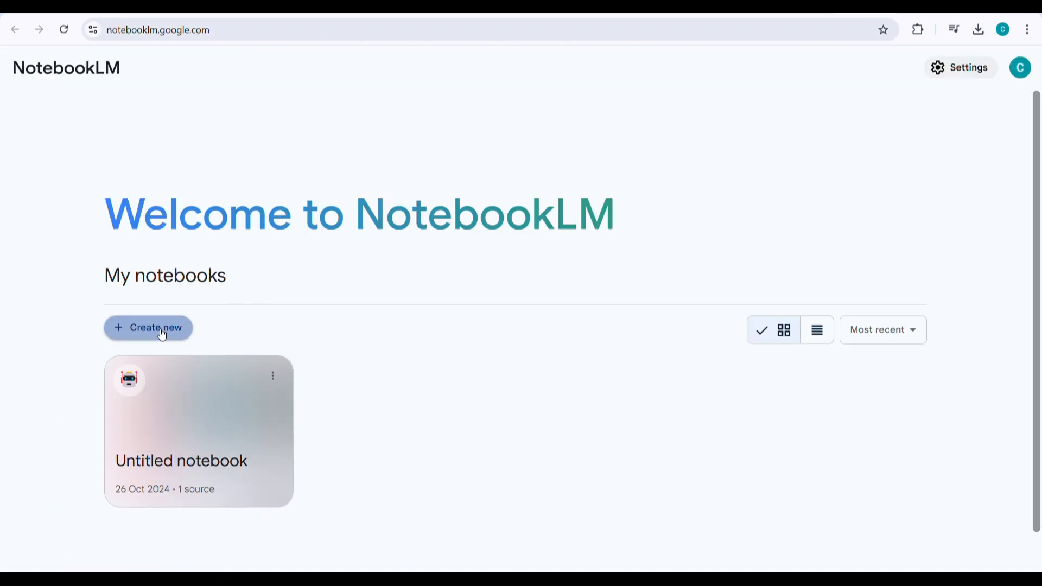
Create a new notebook with the pasted podcast script as its copied-text source
{"action": "left_click", "coordinate": [149, 326]}
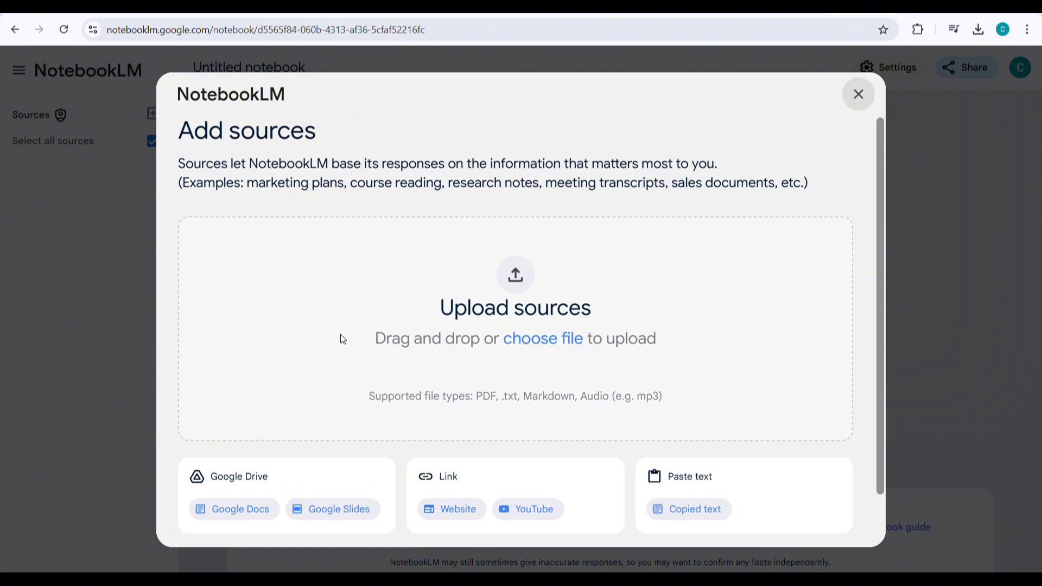
{"action": "left_click", "coordinate": [457, 509]}
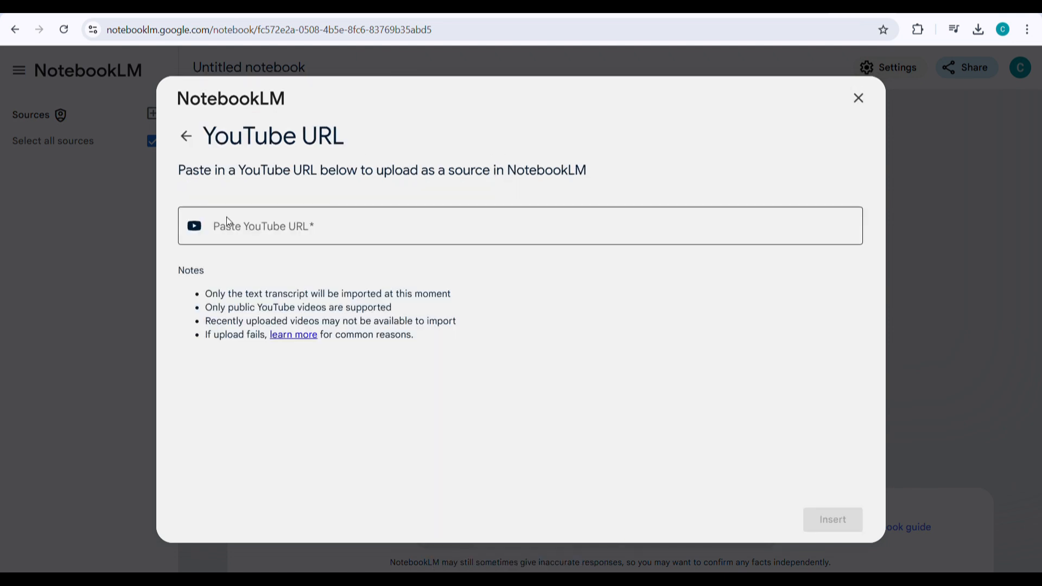
{"action": "left_click", "coordinate": [187, 135]}
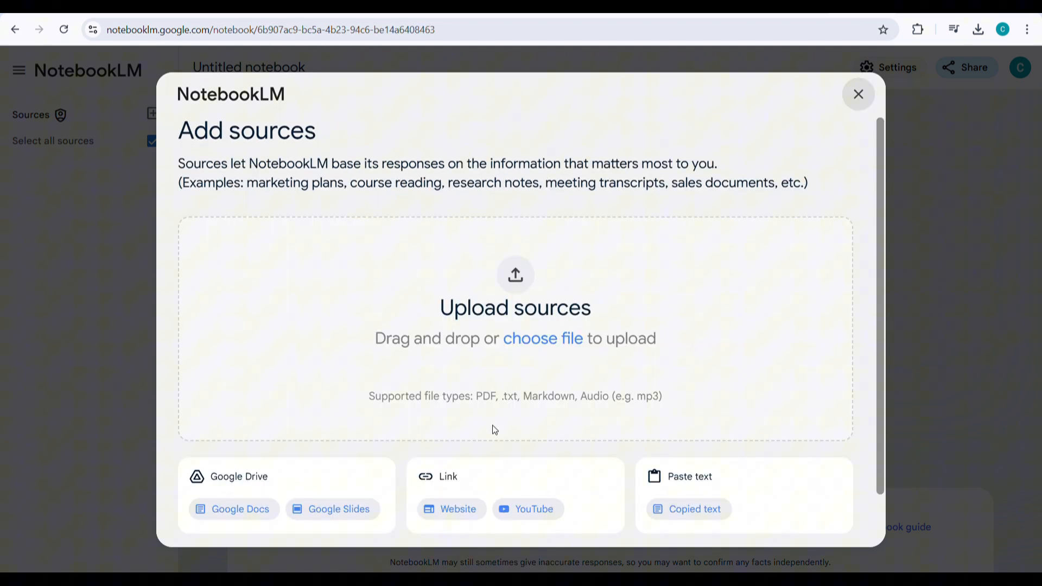
{"action": "mouse_move", "coordinate": [689, 509]}
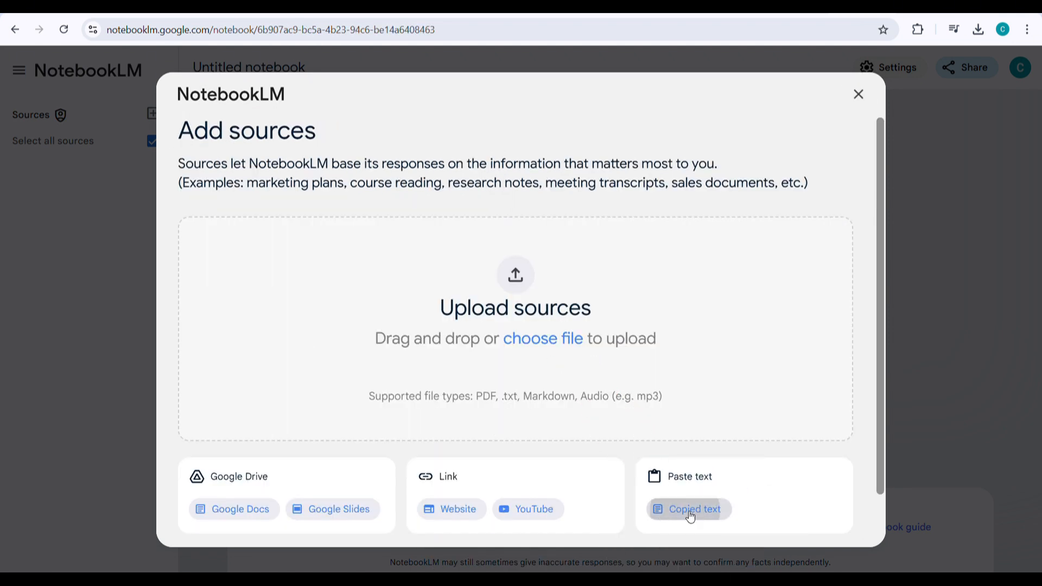
{"action": "left_click", "coordinate": [694, 509]}
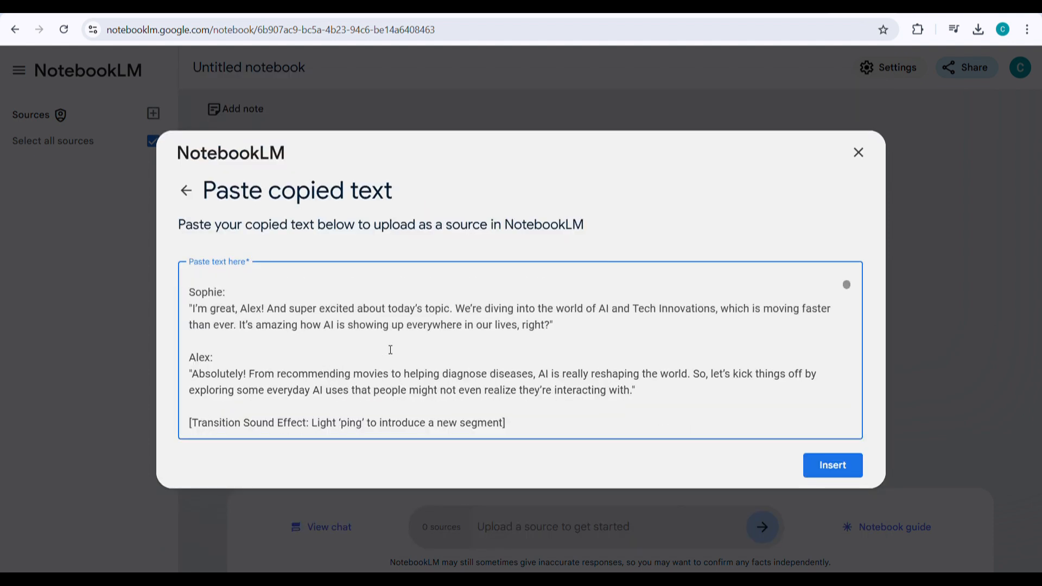
{"action": "left_click", "coordinate": [832, 465]}
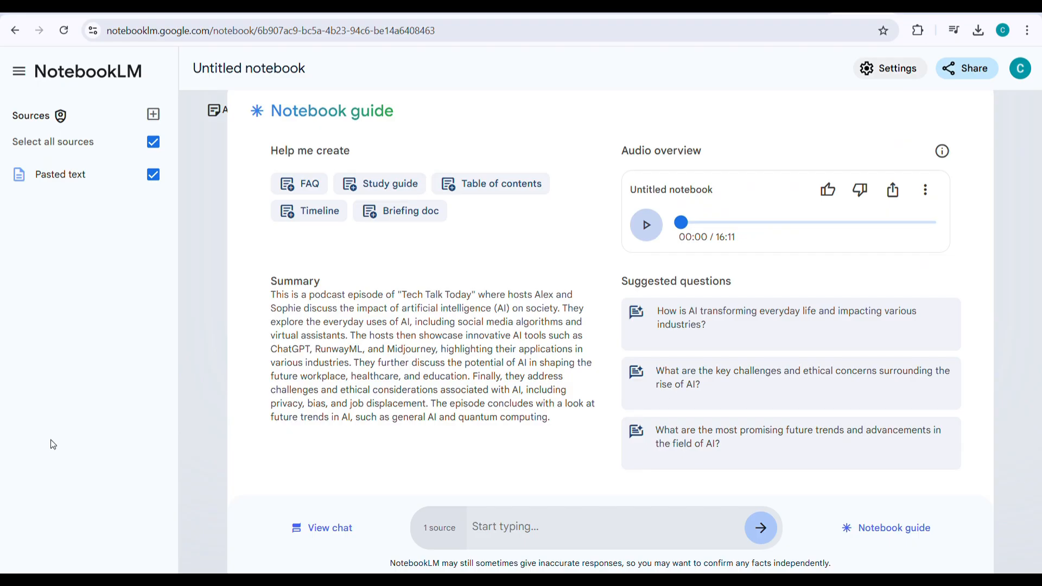
Play and pause the audio overview, then download it as a WAV for CapCut
{"action": "left_click", "coordinate": [645, 225]}
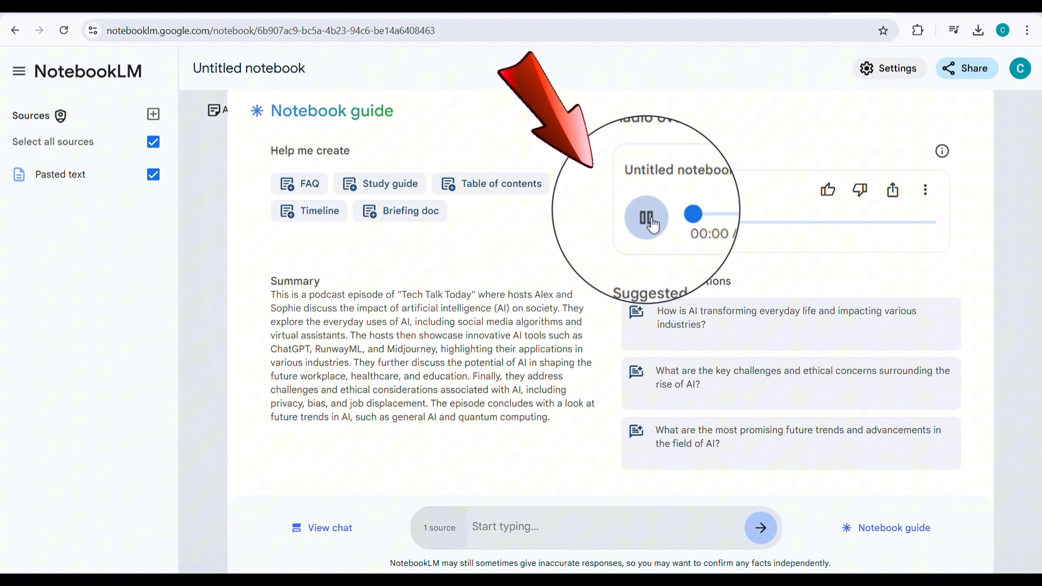
{"action": "left_click", "coordinate": [645, 224]}
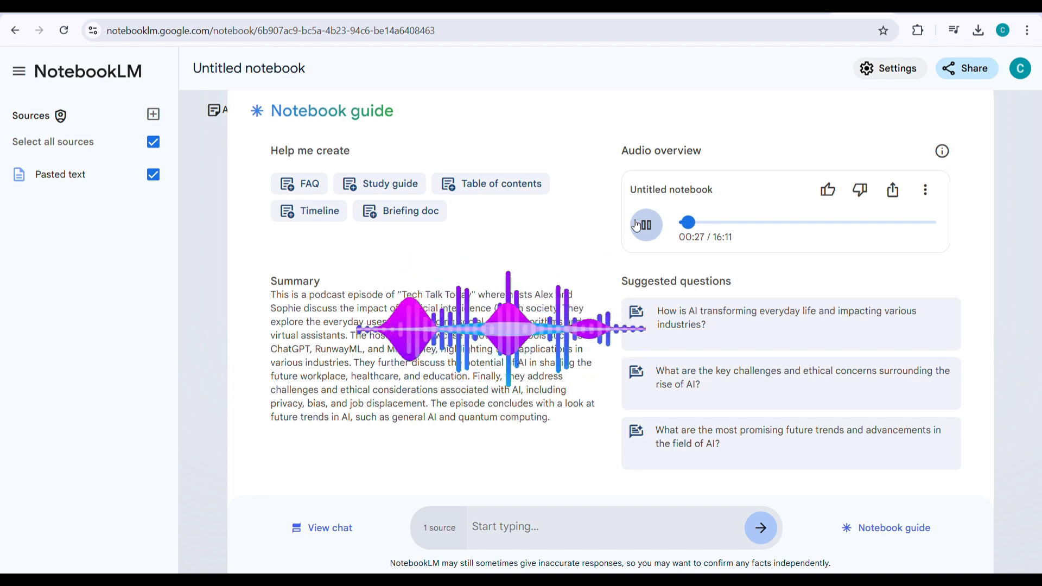
{"action": "left_click", "coordinate": [645, 224]}
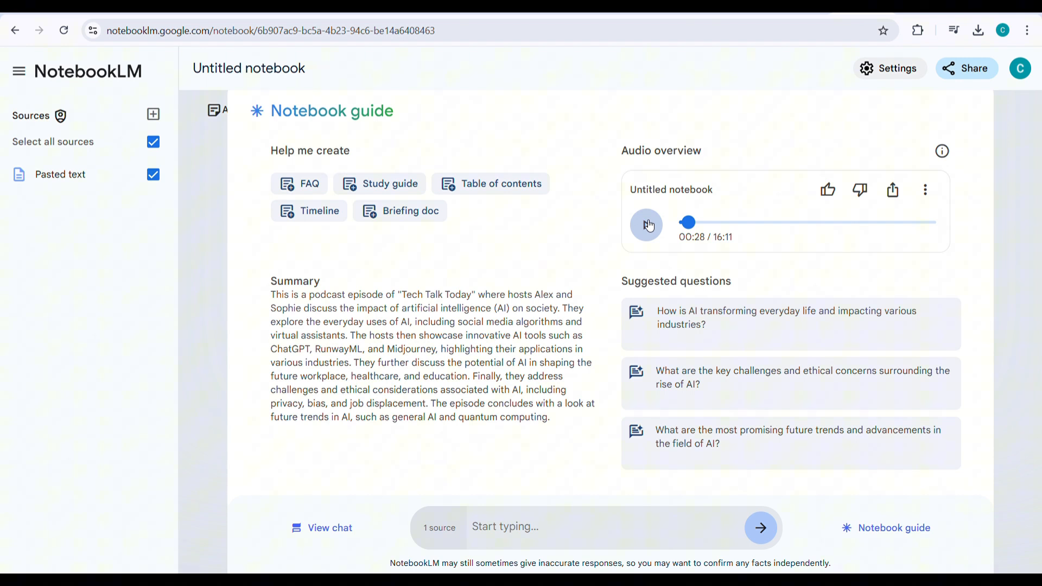
{"action": "left_click", "coordinate": [924, 189]}
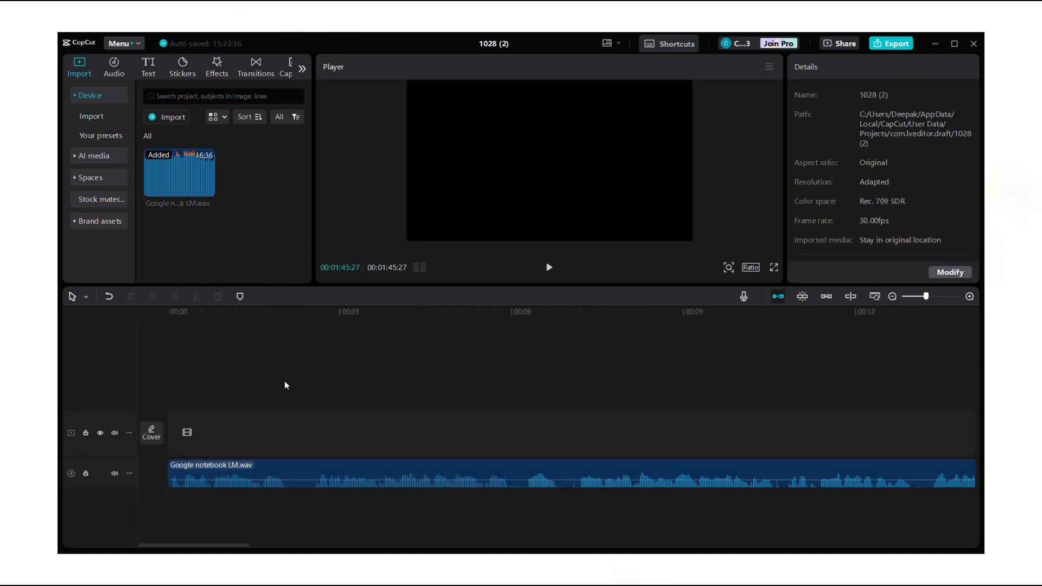
Delete Compound clip2 so only Compound clip1 (about 1:26) remains on the timeline
{"action": "left_click", "coordinate": [552, 485]}
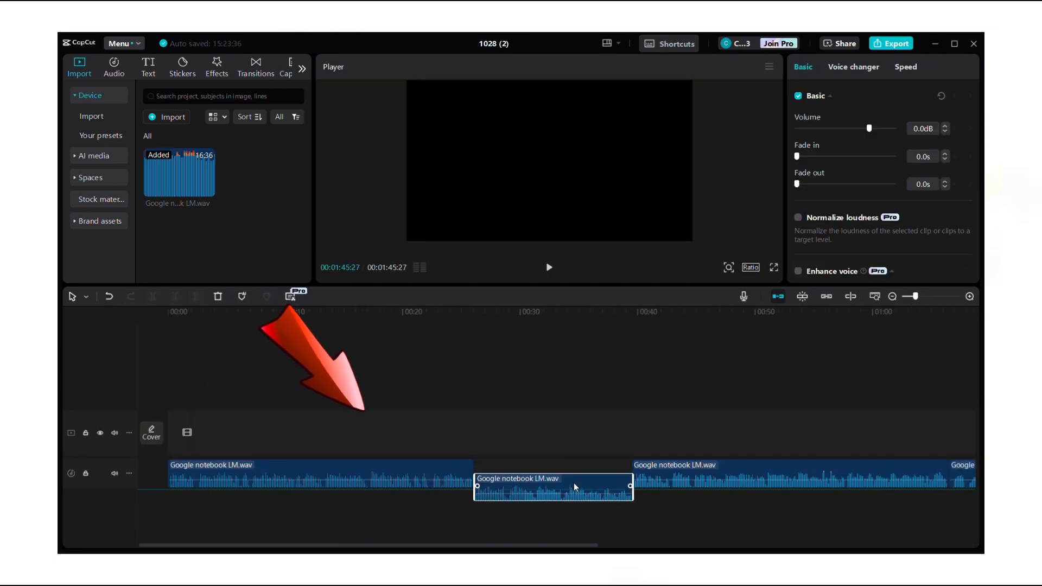
{"action": "scroll", "scroll_direction": "right", "scroll_amount": 3}
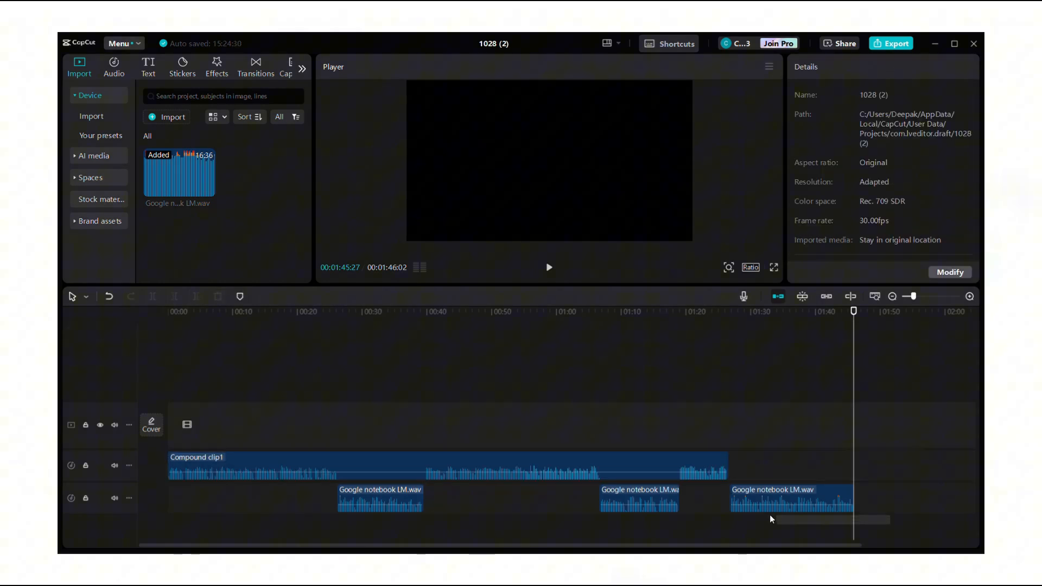
{"action": "left_click", "coordinate": [638, 498]}
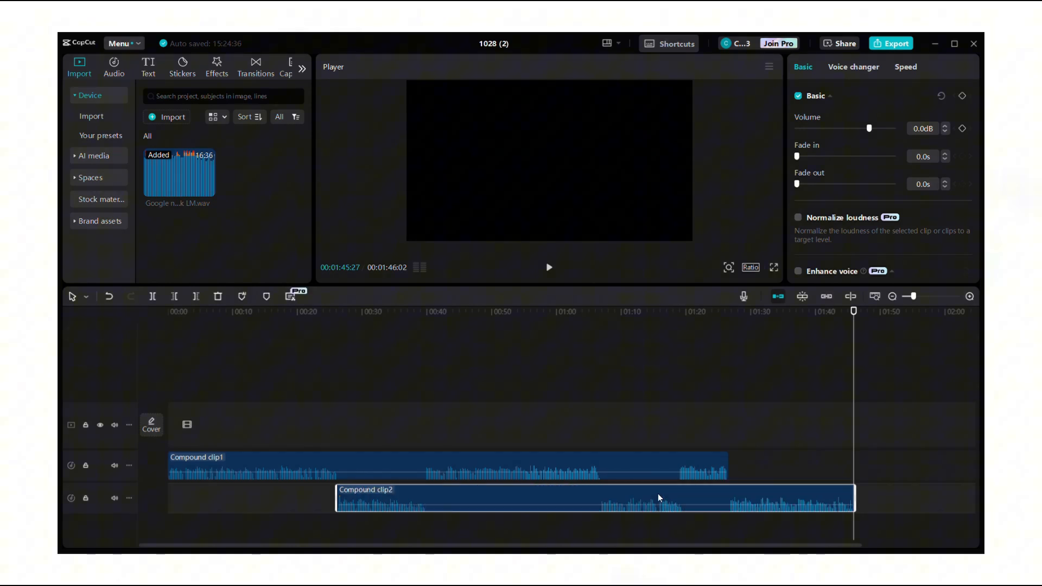
{"action": "left_click", "coordinate": [659, 504]}
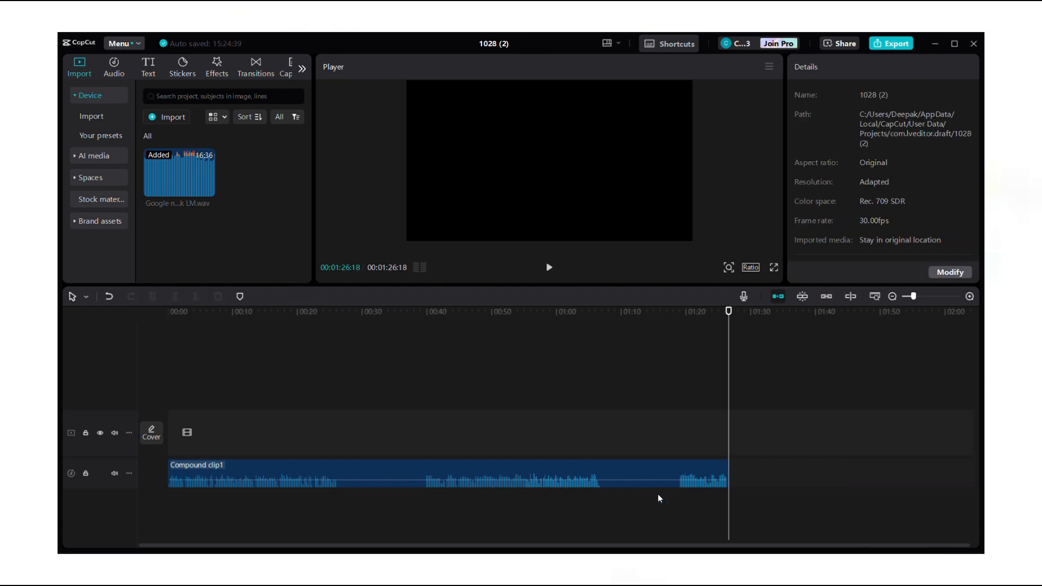
Export the remaining compound audio clip, undo twice, and head to app.leonardo.ai
{"action": "left_click", "coordinate": [445, 474]}
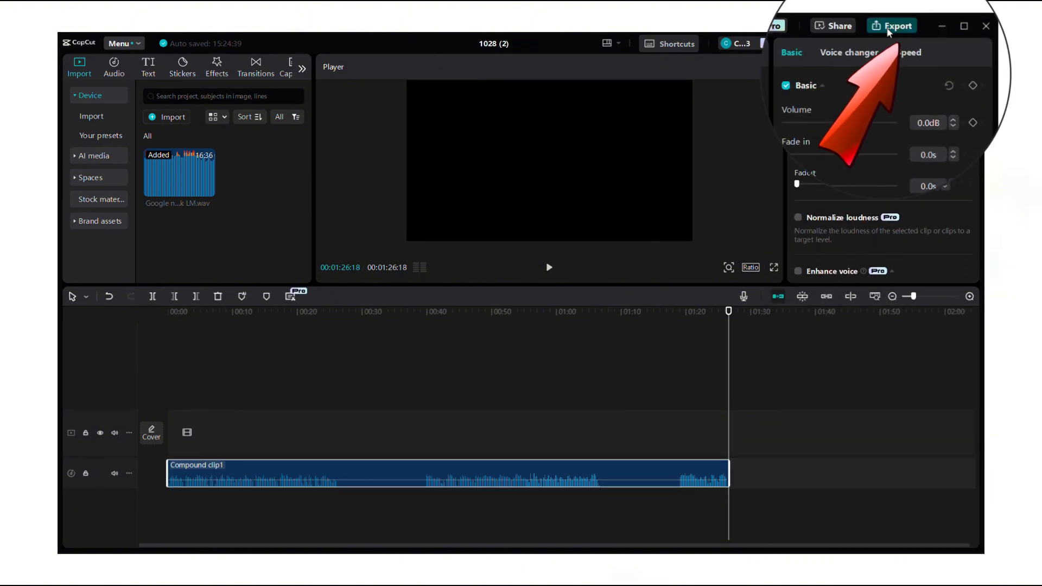
{"action": "left_click", "coordinate": [895, 25]}
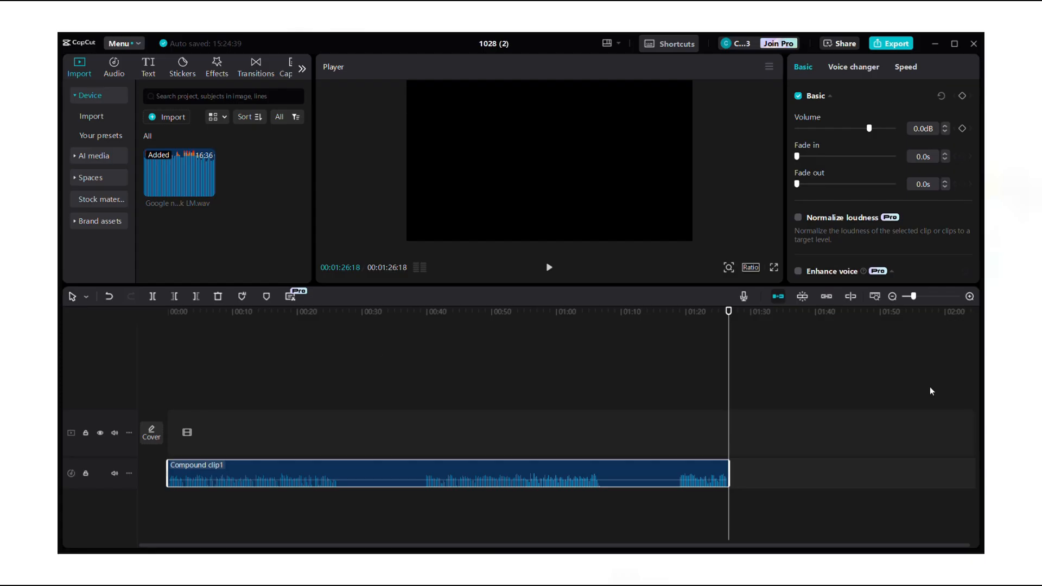
{"action": "key", "text": "ctrl+z"}
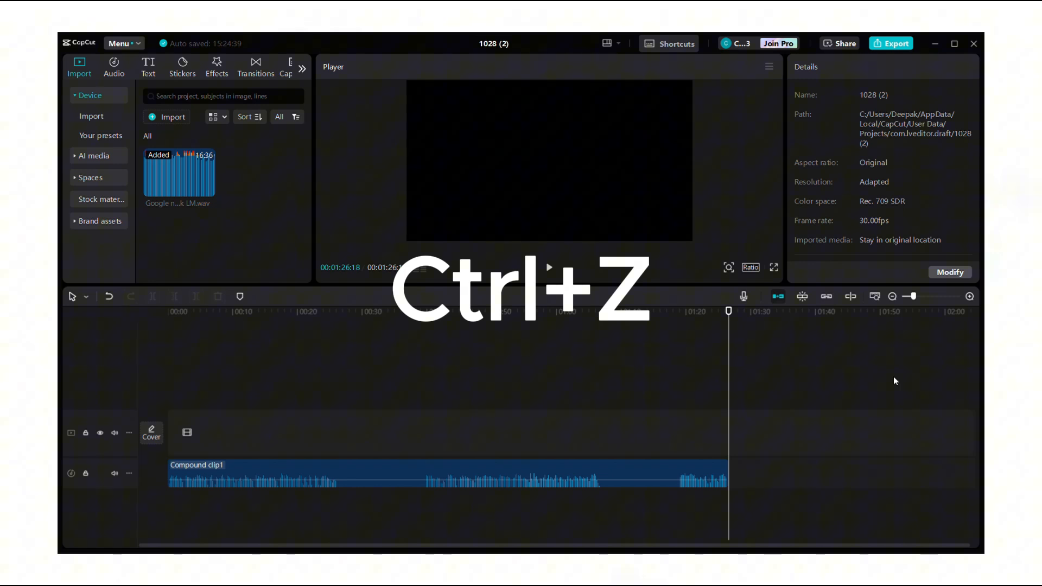
{"action": "key", "text": "ctrl+z"}
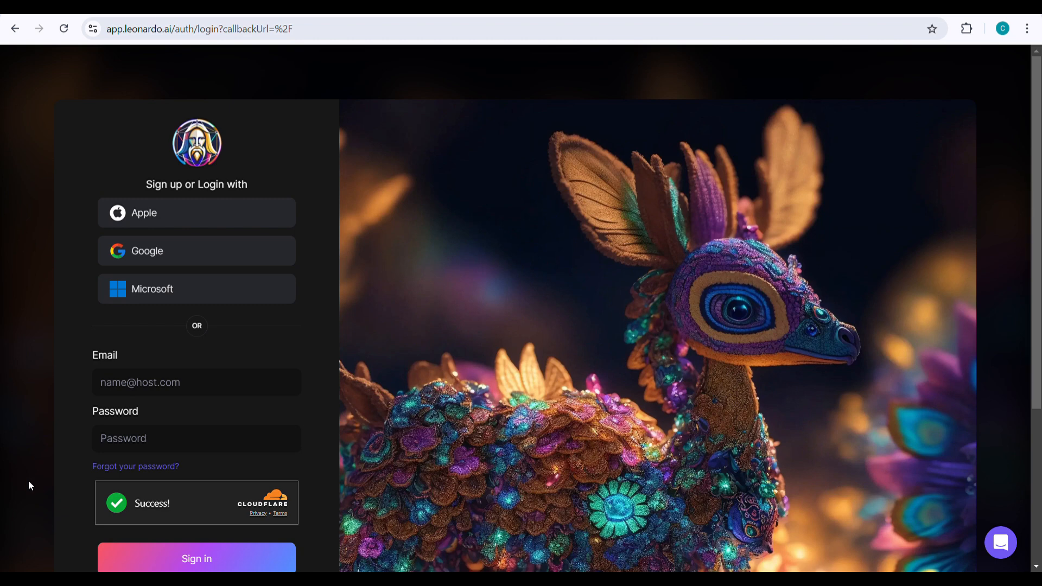
Sign in and generate 16:9 images of a smiling male podcast host with Leonardo Phoenix
{"action": "left_click", "coordinate": [196, 251]}
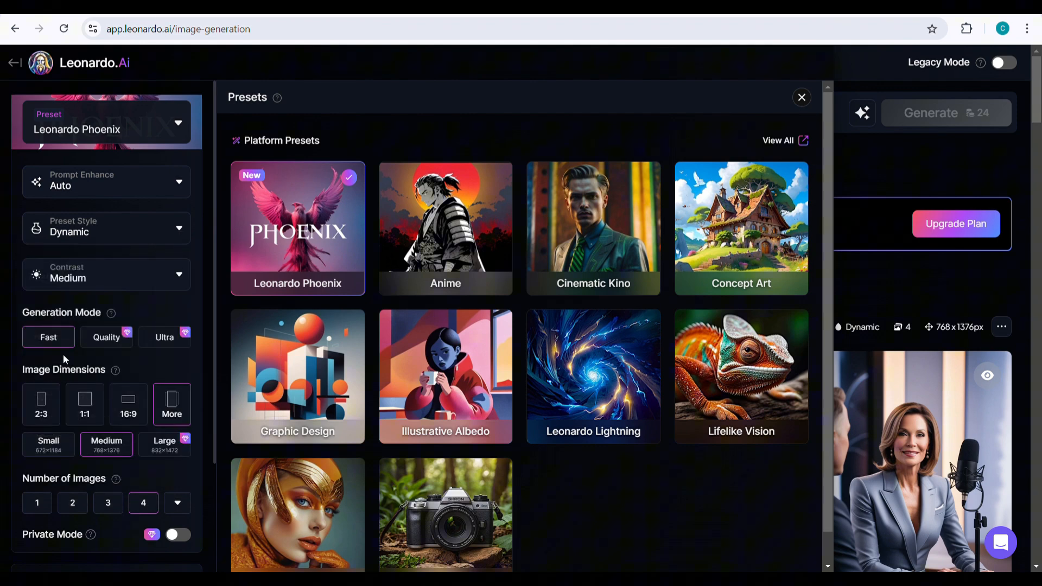
{"action": "left_click", "coordinate": [801, 97]}
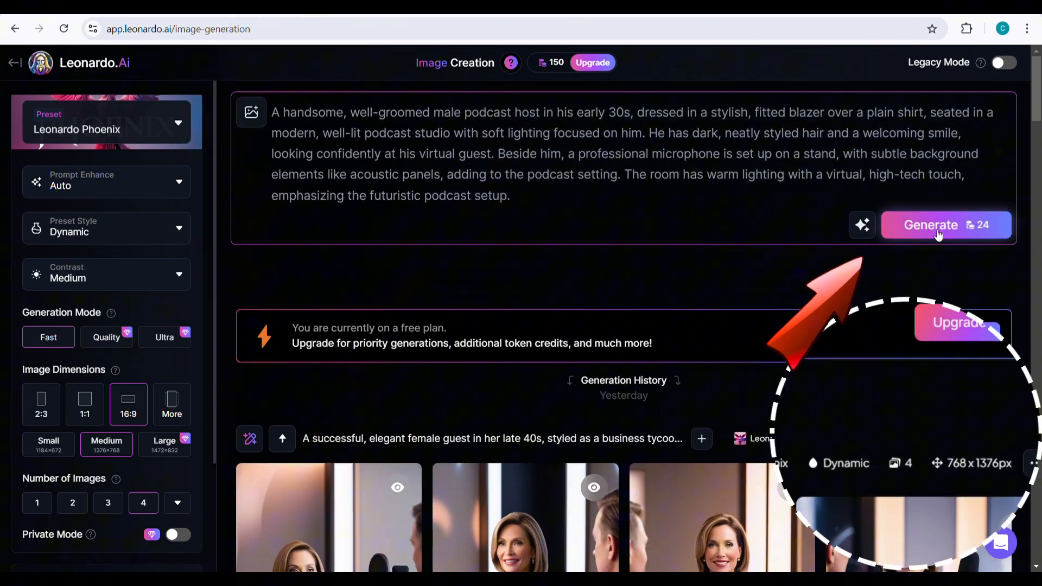
{"action": "left_click", "coordinate": [937, 225]}
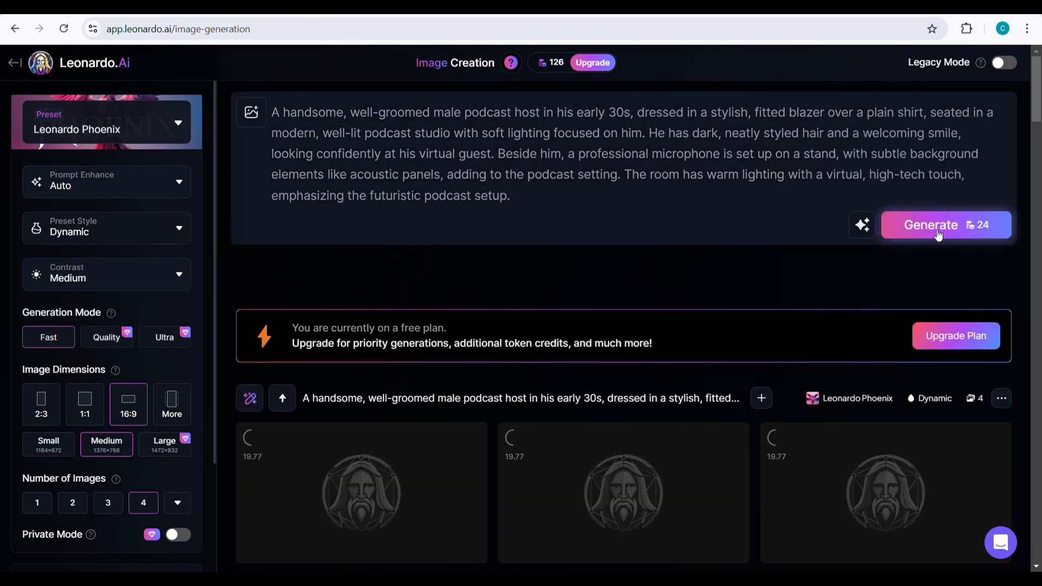
{"action": "left_click", "coordinate": [936, 225]}
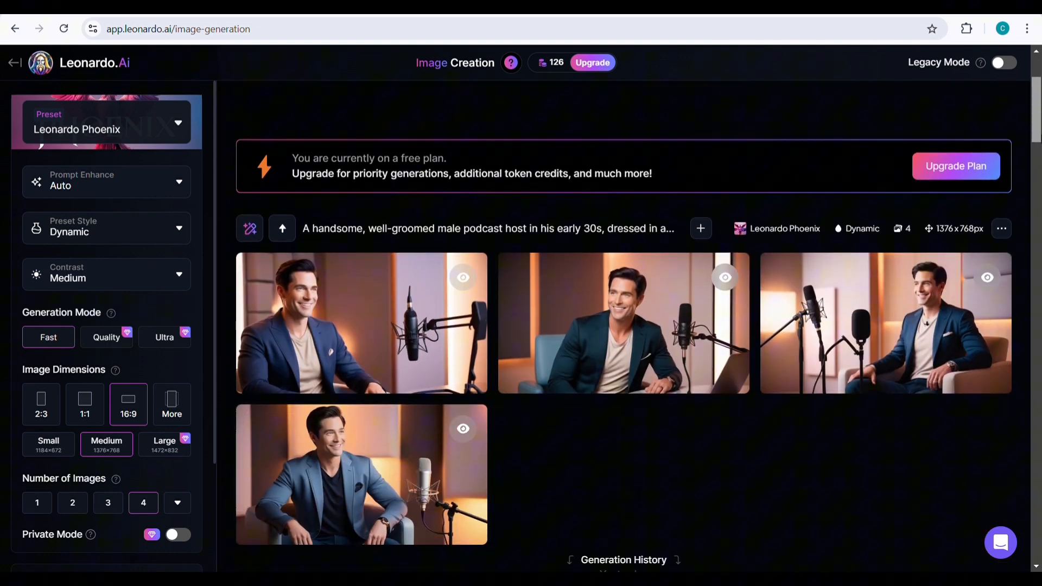
Download the first generated host image
{"action": "left_click", "coordinate": [361, 323]}
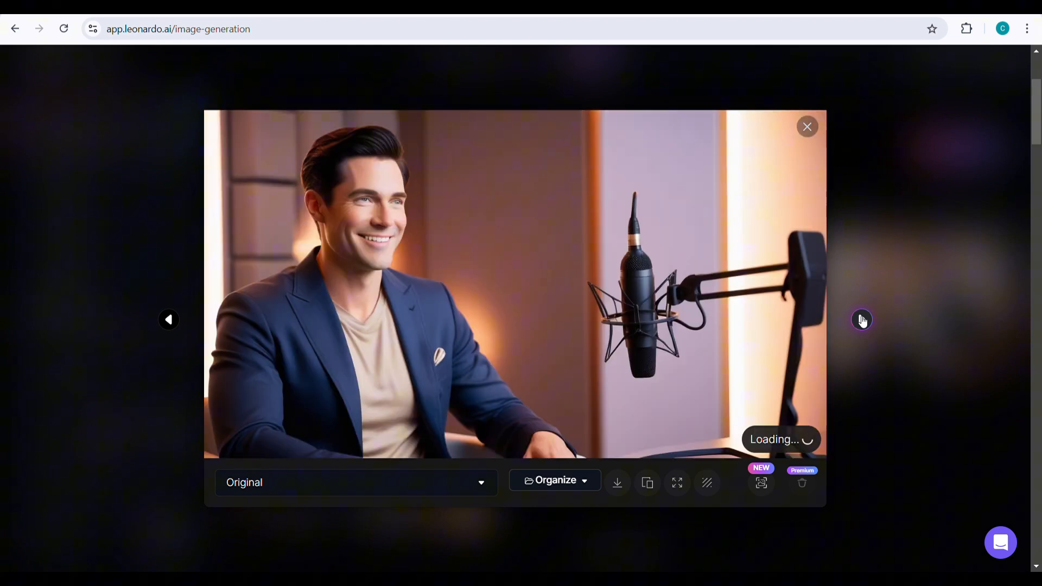
{"action": "left_click", "coordinate": [806, 127]}
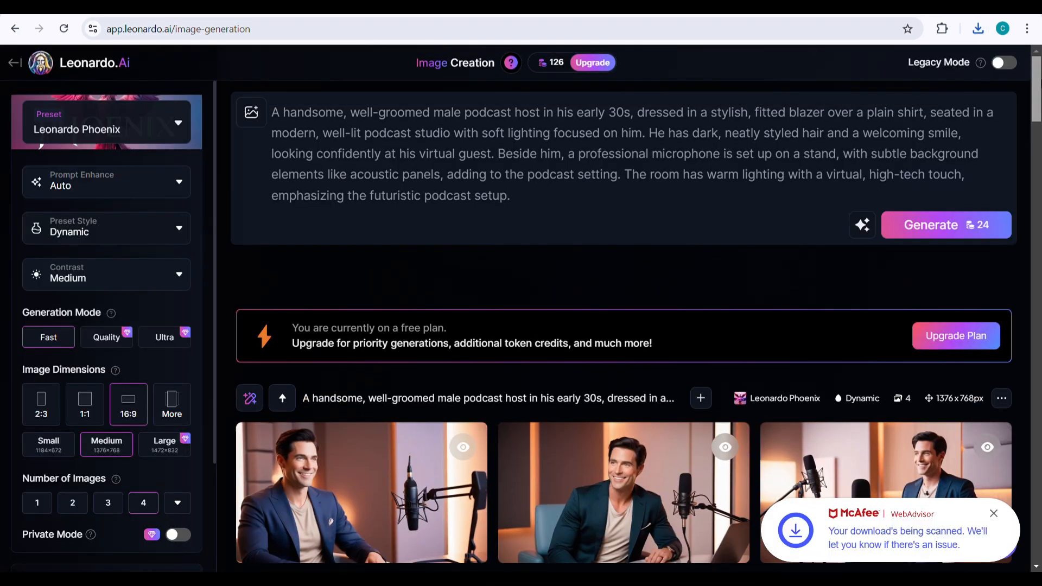
Replace the prompt with an elegant female podcast guest description and go to hedra.com
{"action": "triple_click", "coordinate": [597, 153]}
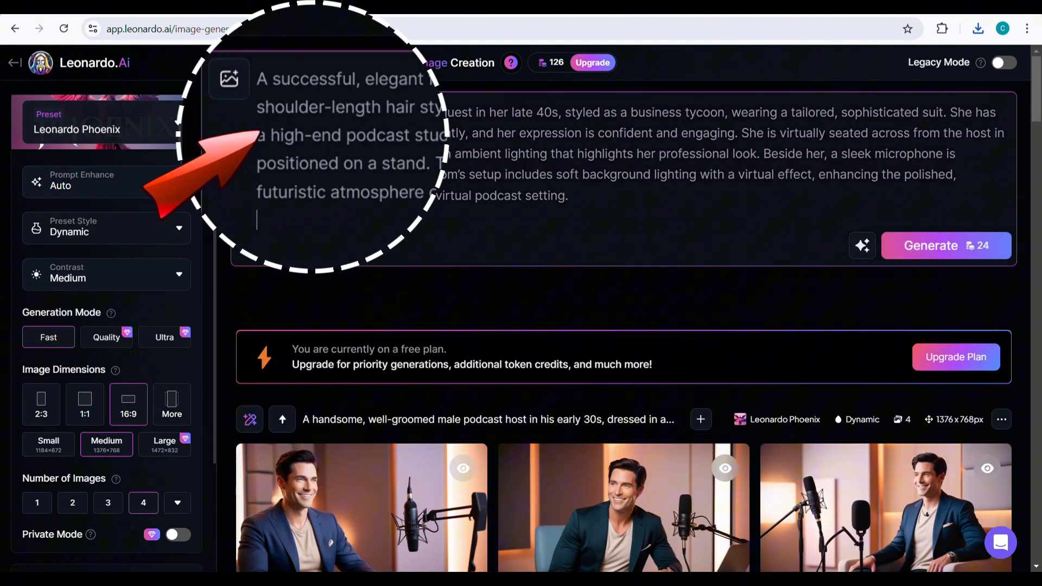
{"action": "left_click", "coordinate": [930, 246]}
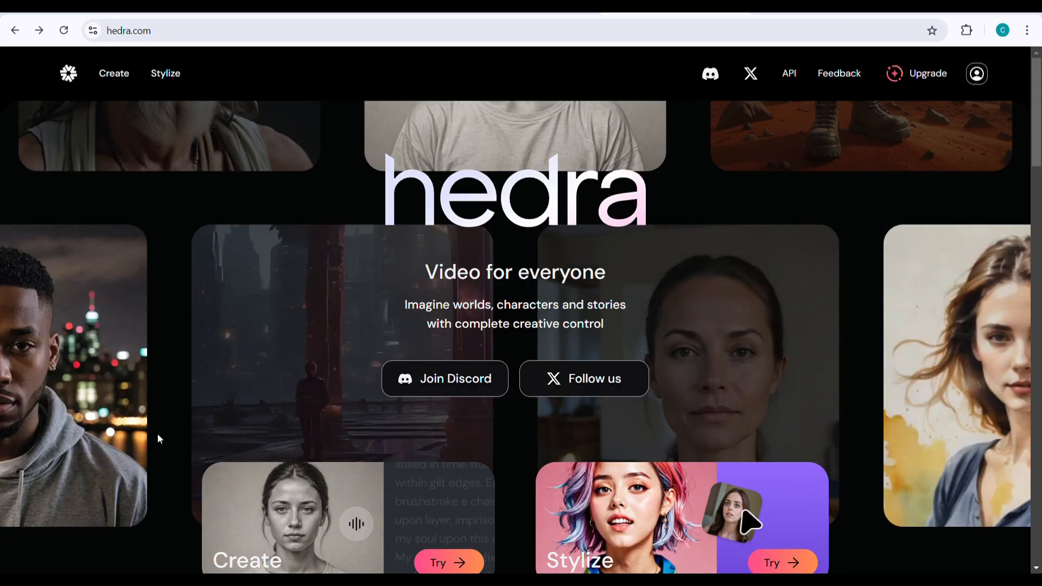
{"action": "mouse_move", "coordinate": [996, 381]}
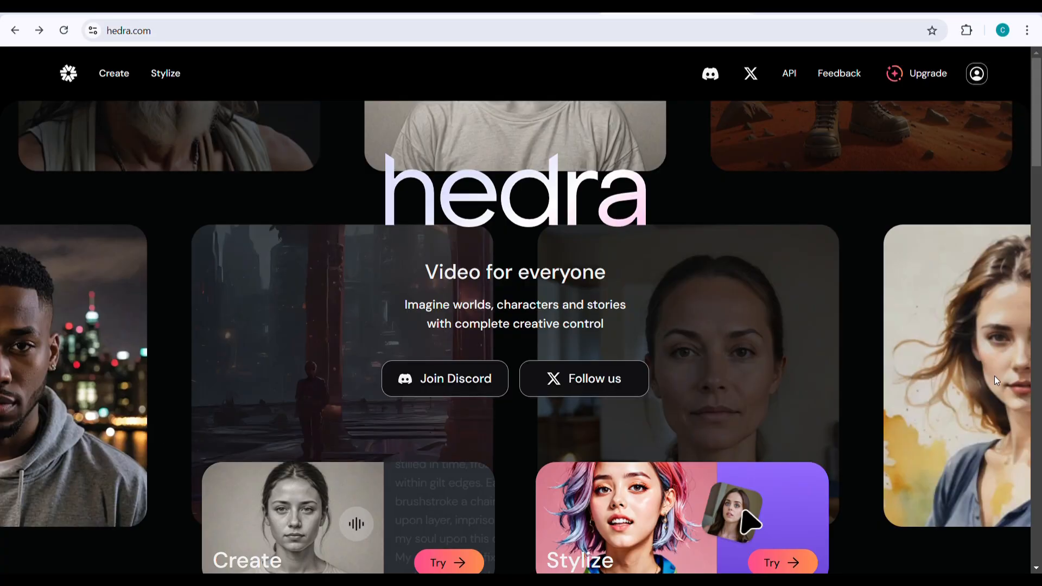
In Hedra's creator, import avatar-audio.mp3 and upload the male host image as the character
{"action": "scroll", "scroll_direction": "down", "scroll_amount": 3}
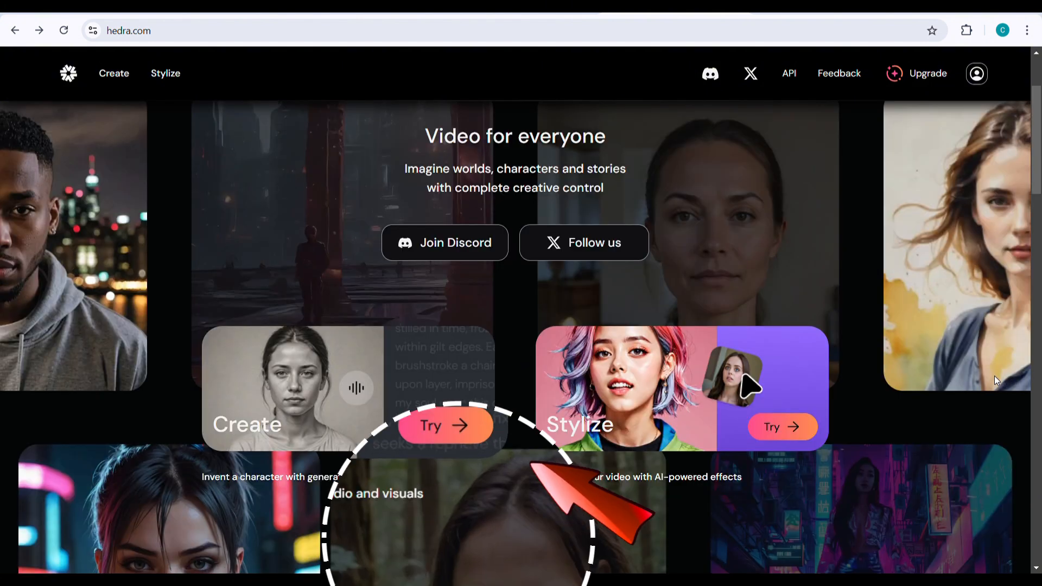
{"action": "left_click", "coordinate": [445, 425]}
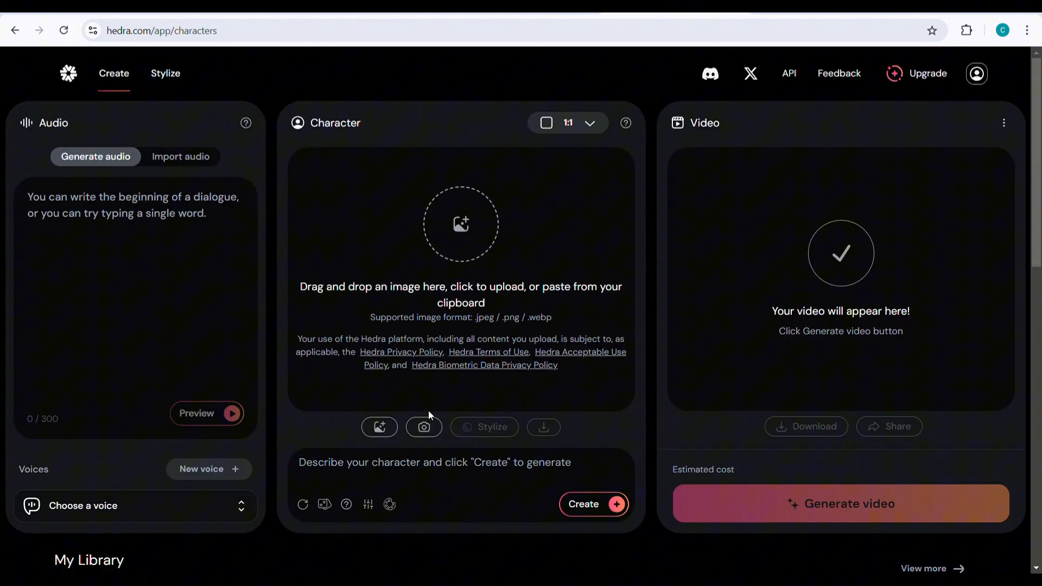
{"action": "left_click", "coordinate": [180, 157]}
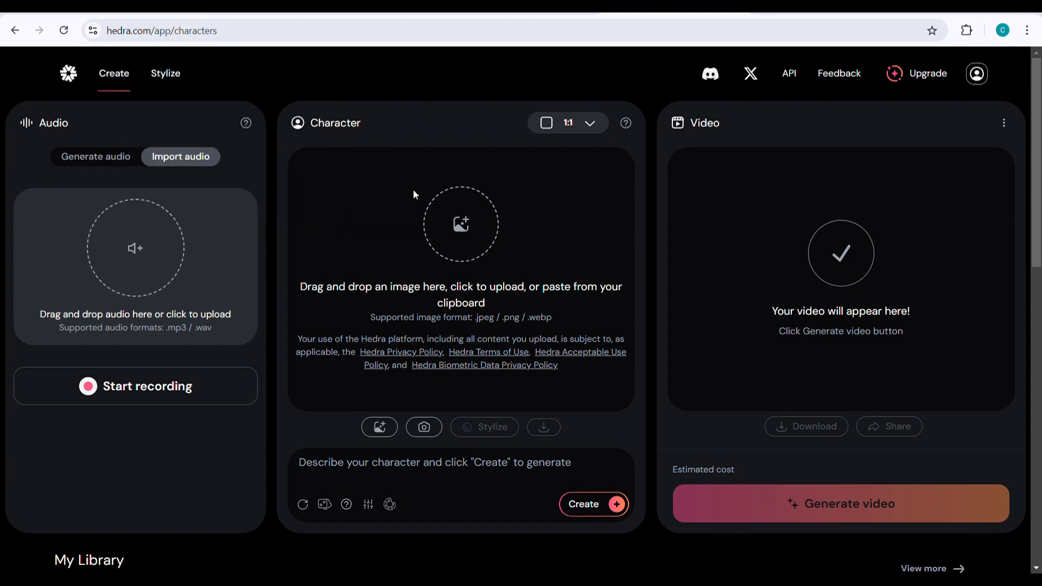
{"action": "left_click", "coordinate": [136, 247]}
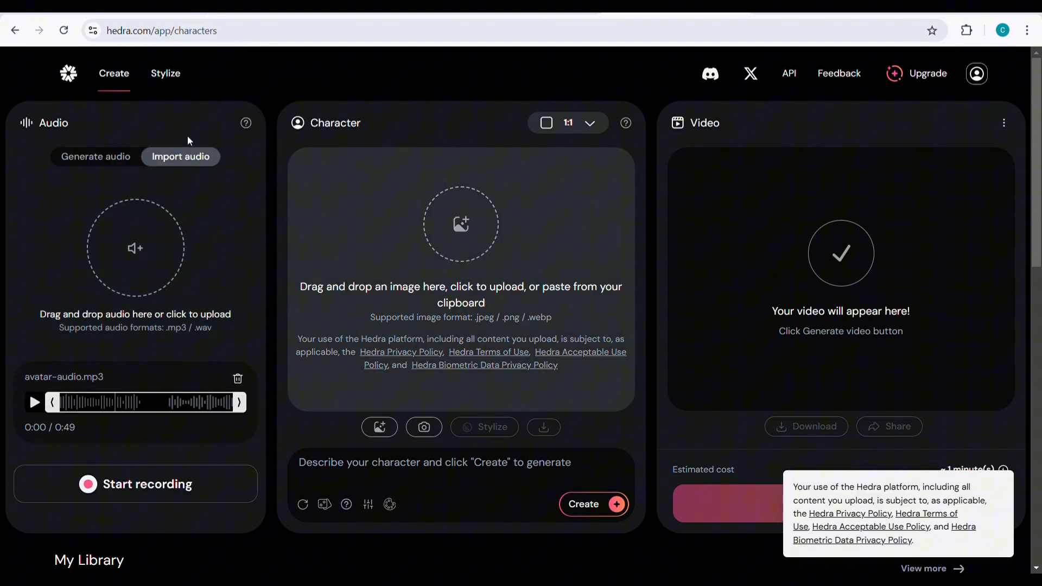
{"action": "left_click", "coordinate": [475, 122]}
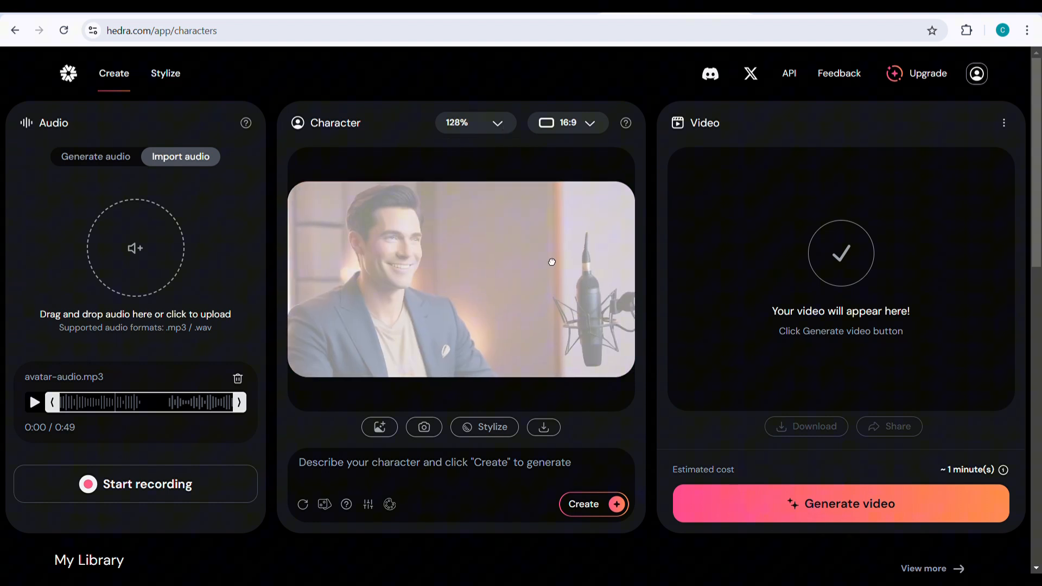
Generate the 30-second talking-host video and play it
{"action": "left_click", "coordinate": [840, 503]}
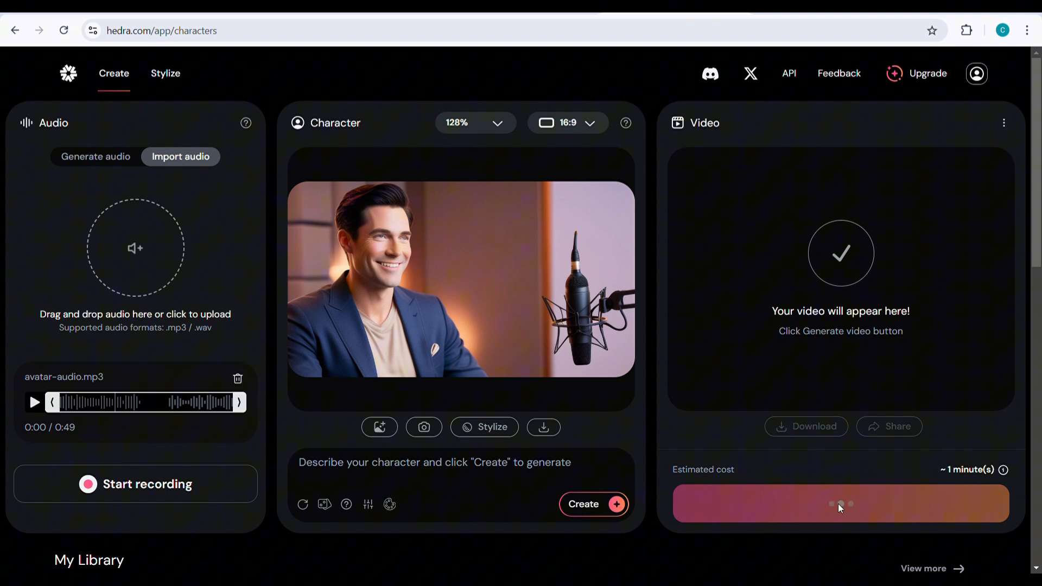
{"action": "left_click", "coordinate": [840, 503]}
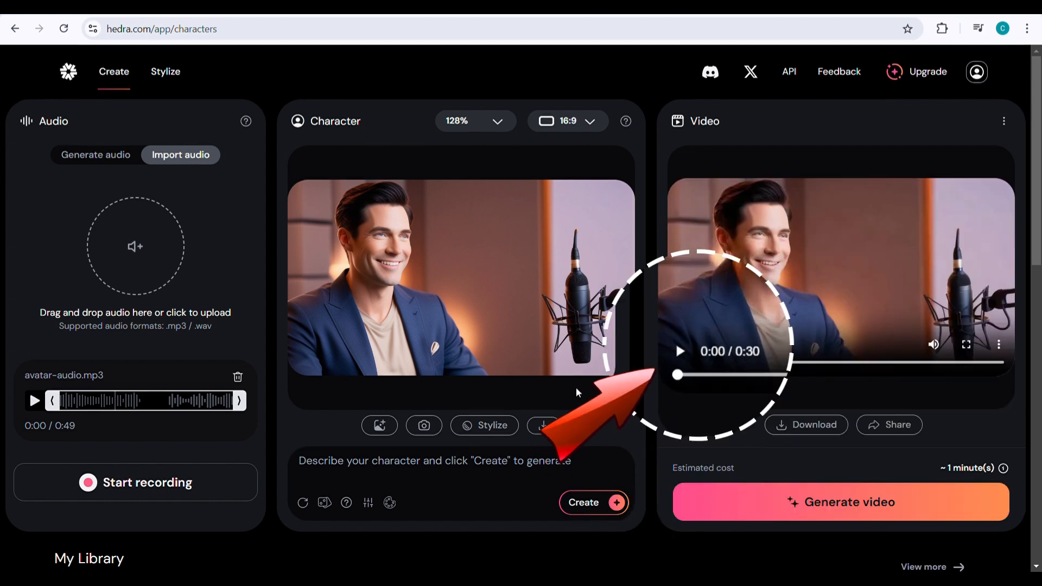
{"action": "left_click", "coordinate": [680, 344]}
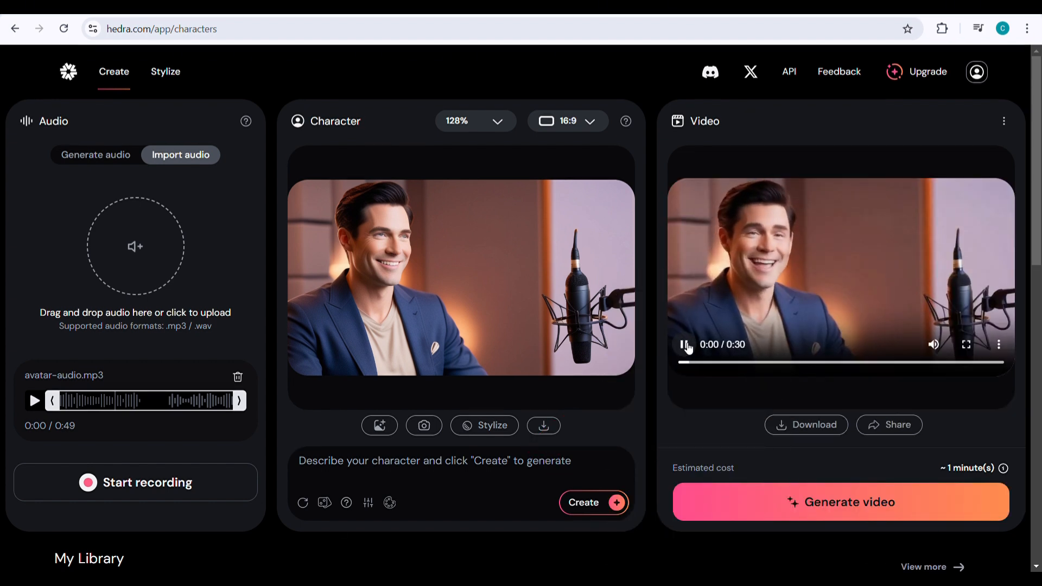